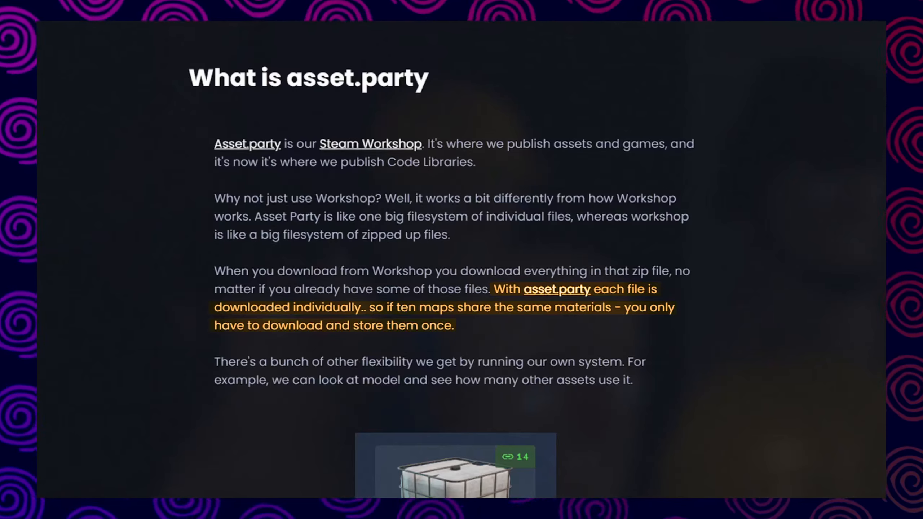
Step: Scroll to the Watertank example captioned 'used in 14 maps'
scroll("down", 3)
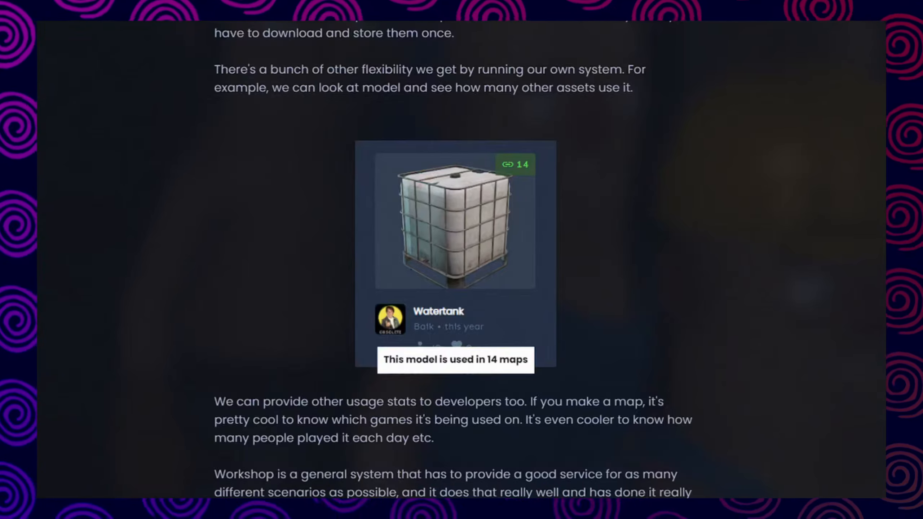
left_click_drag(214, 69, 616, 87)
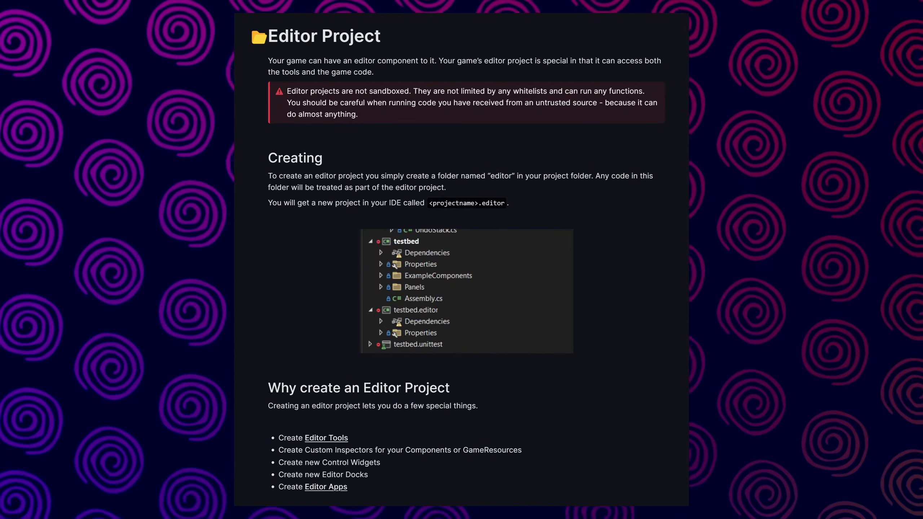
Step: Highlight the 'Why create an Editor Project' capabilities bullet list
left_click_drag(279, 438, 349, 487)
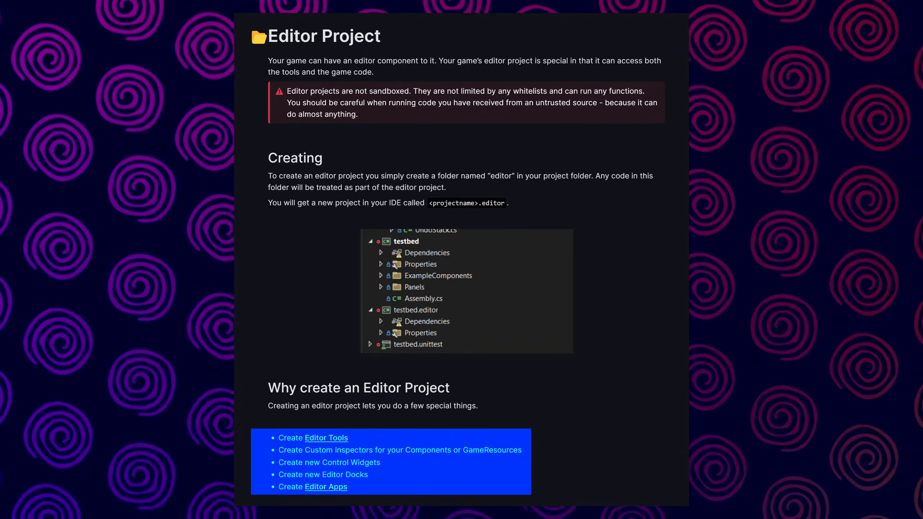
left_click(328, 487)
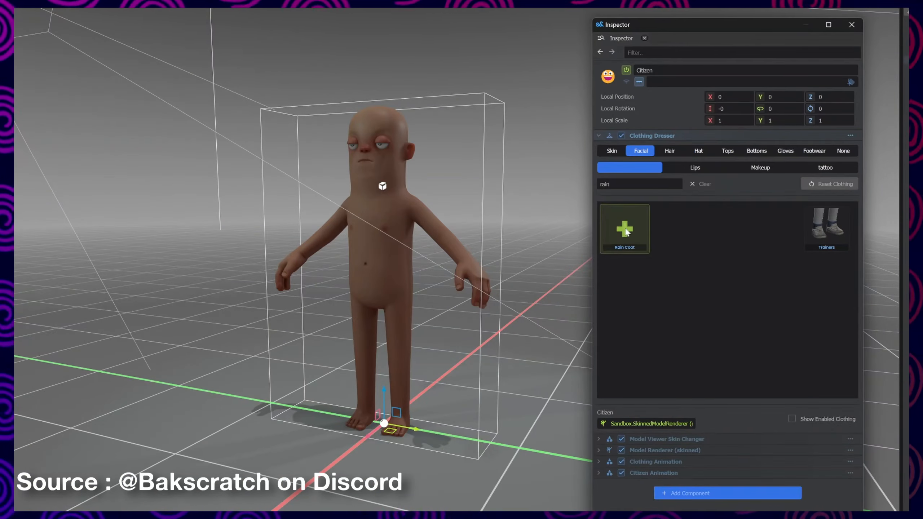
Step: Clear the Clothing Dresser search and search 'fish' to show the Fisherman Jumpsuit
left_click(701, 183)
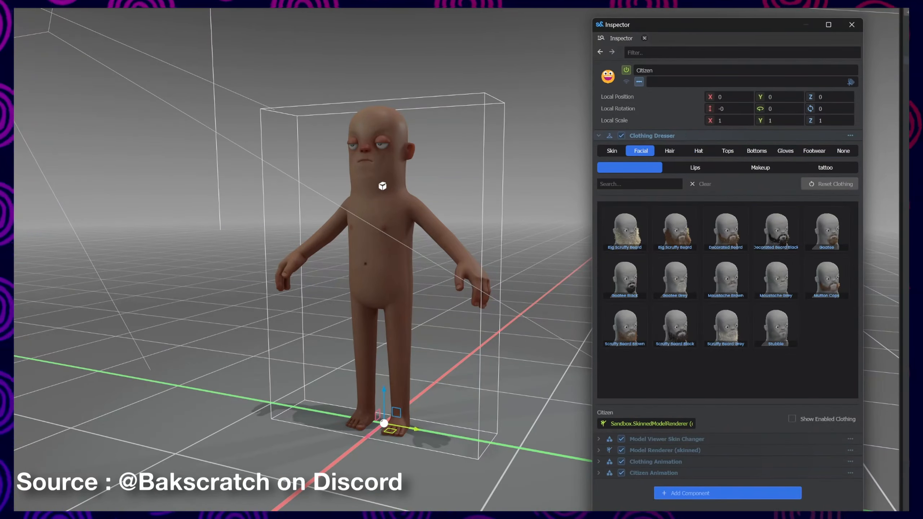
type("fish")
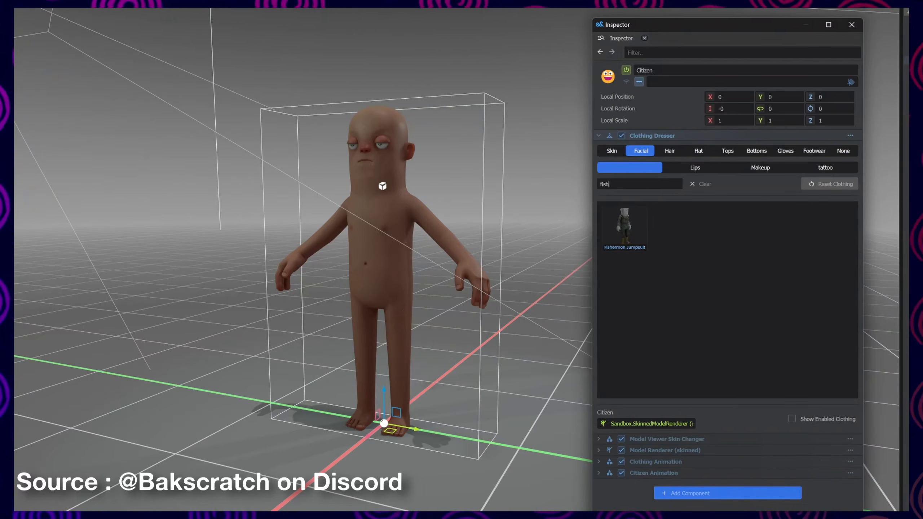